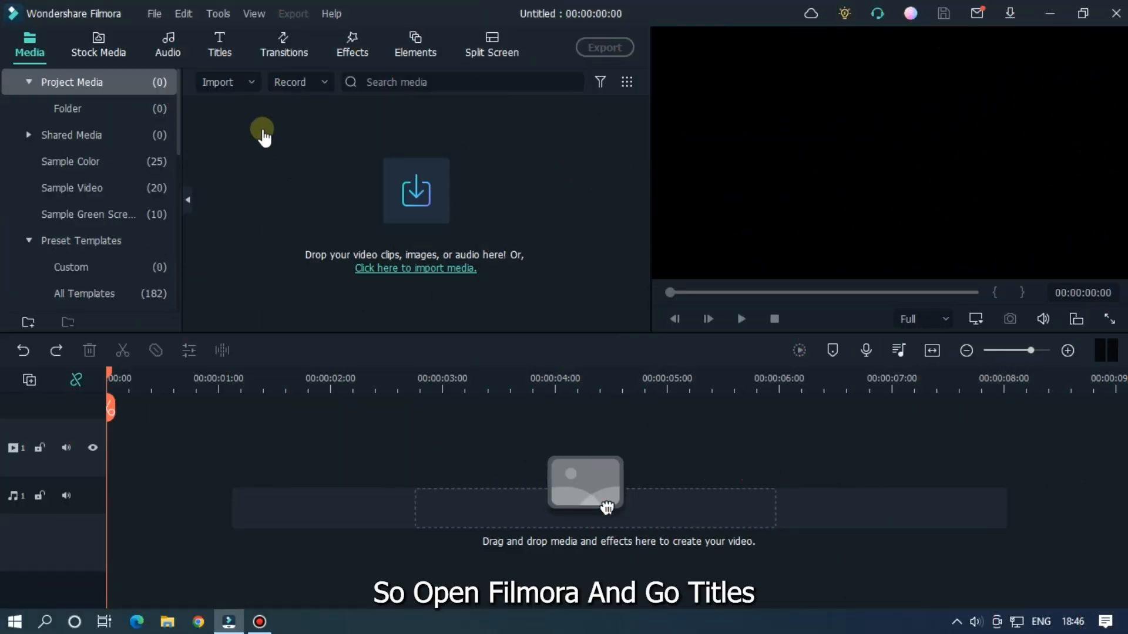
Add a Default Title clip to the timeline and replace its text with MAHMUD.
{"action": "left_click", "coordinate": [219, 43]}
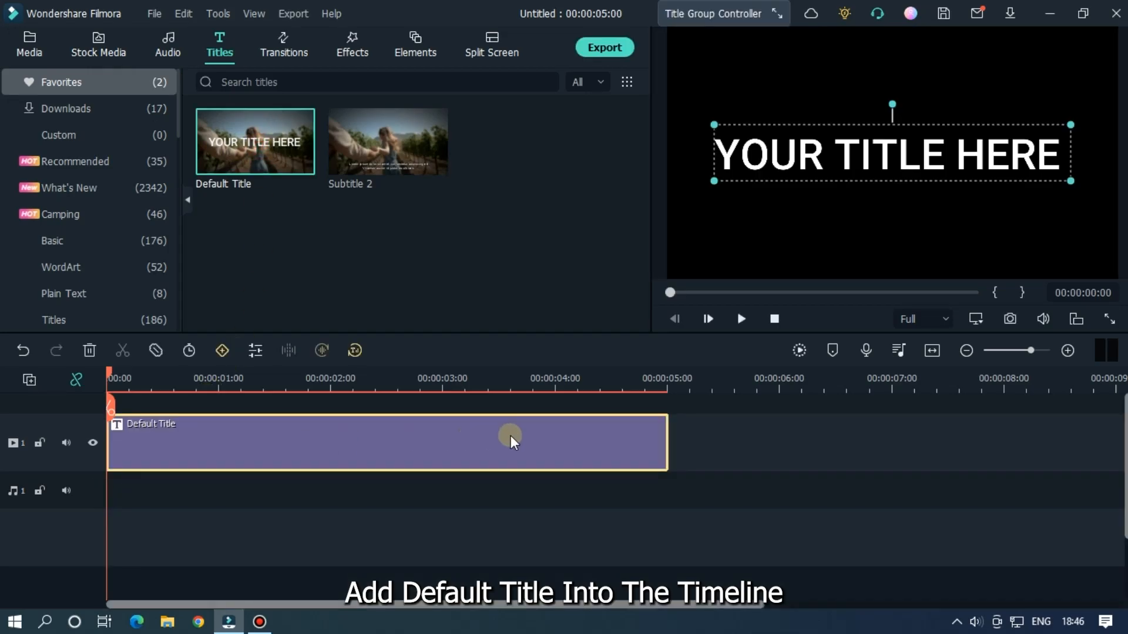
{"action": "double_click", "coordinate": [490, 442]}
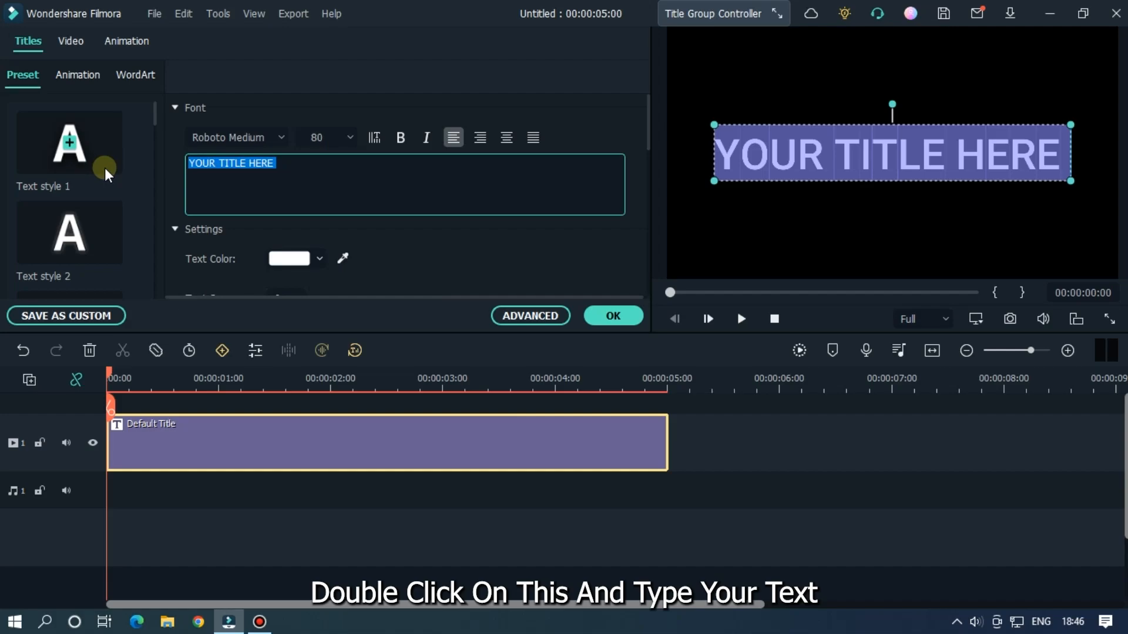
{"action": "type", "text": "MAHMUD"}
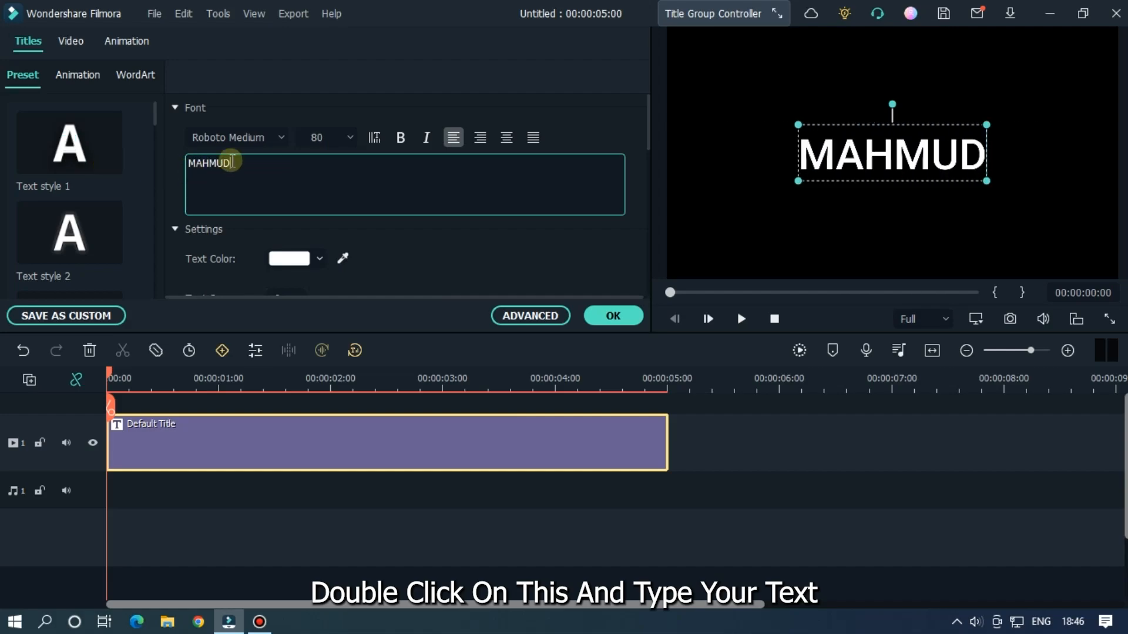
Search the font list for 'mon' and set the title to Montserrat Black.
{"action": "left_click", "coordinate": [232, 137]}
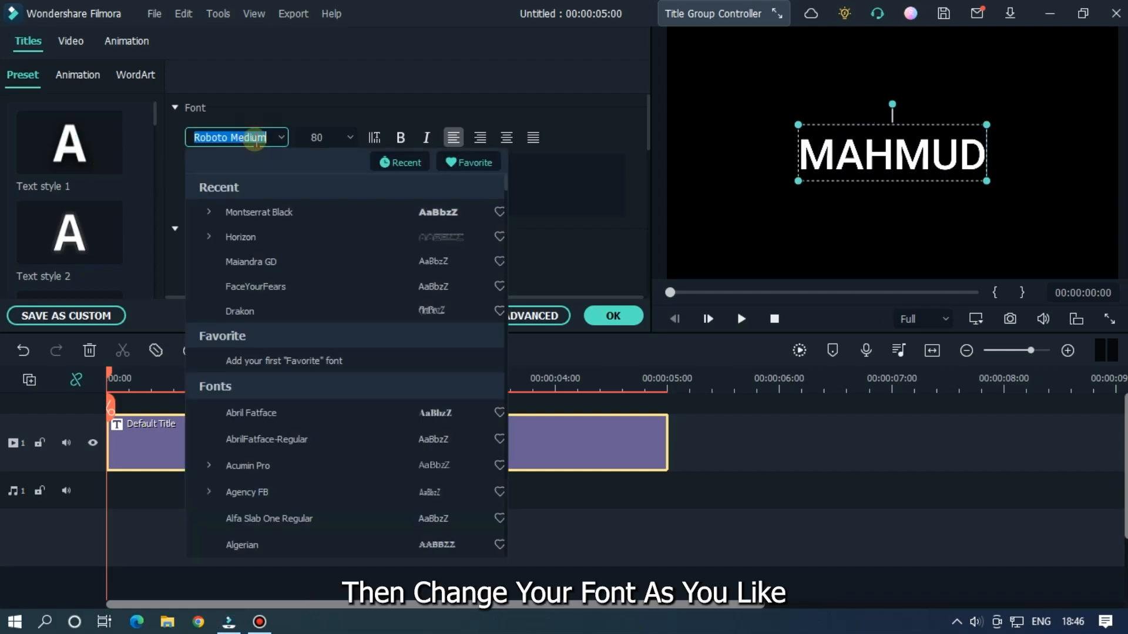
{"action": "type", "text": "n"}
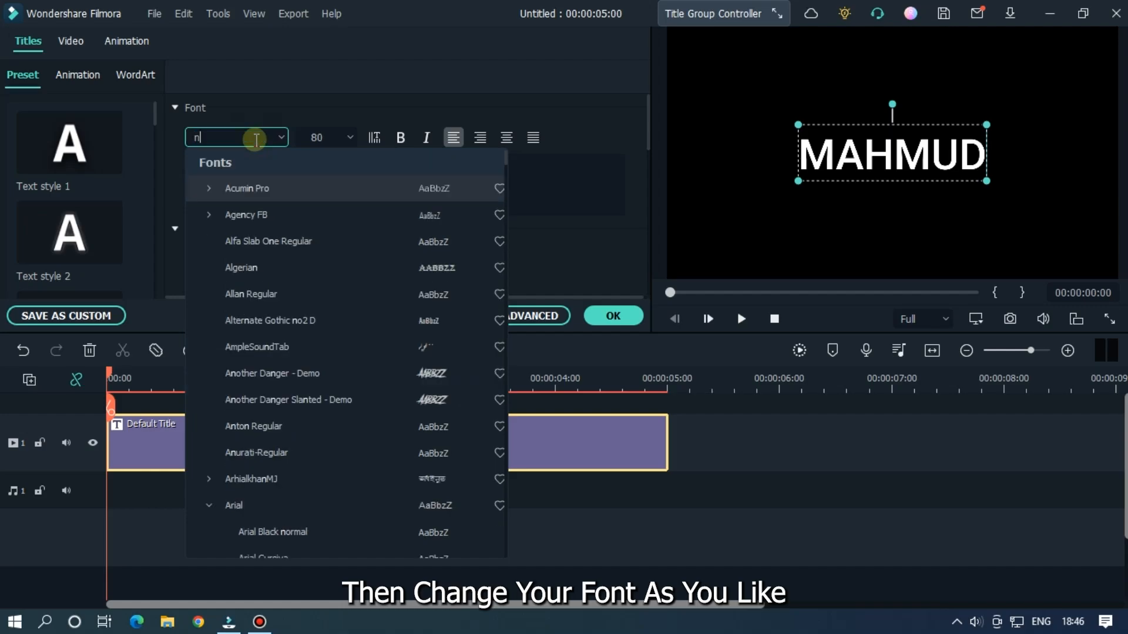
{"action": "type", "text": "monts"}
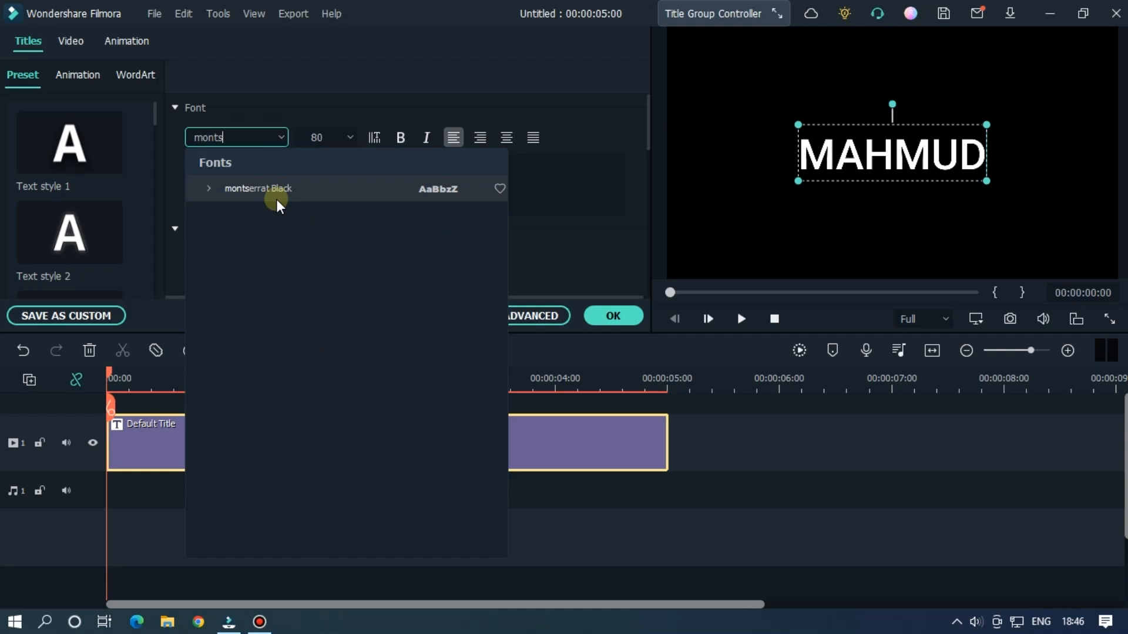
{"action": "left_click", "coordinate": [258, 189]}
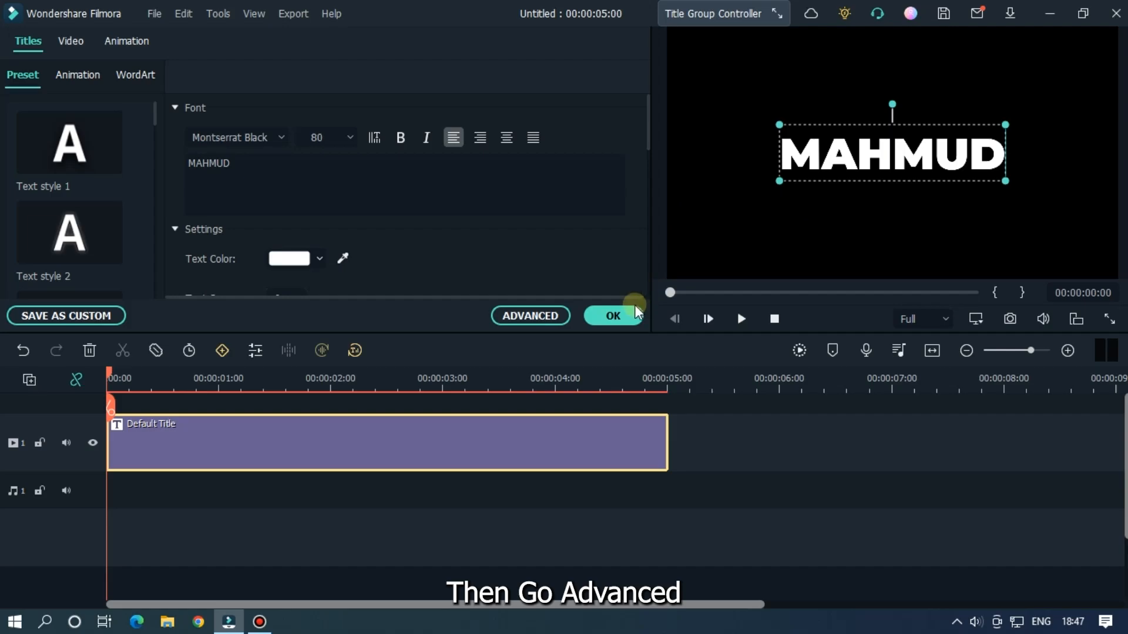
In Advanced Text Edit, give the fill a red colour plus a second orange colour.
{"action": "left_click", "coordinate": [529, 316]}
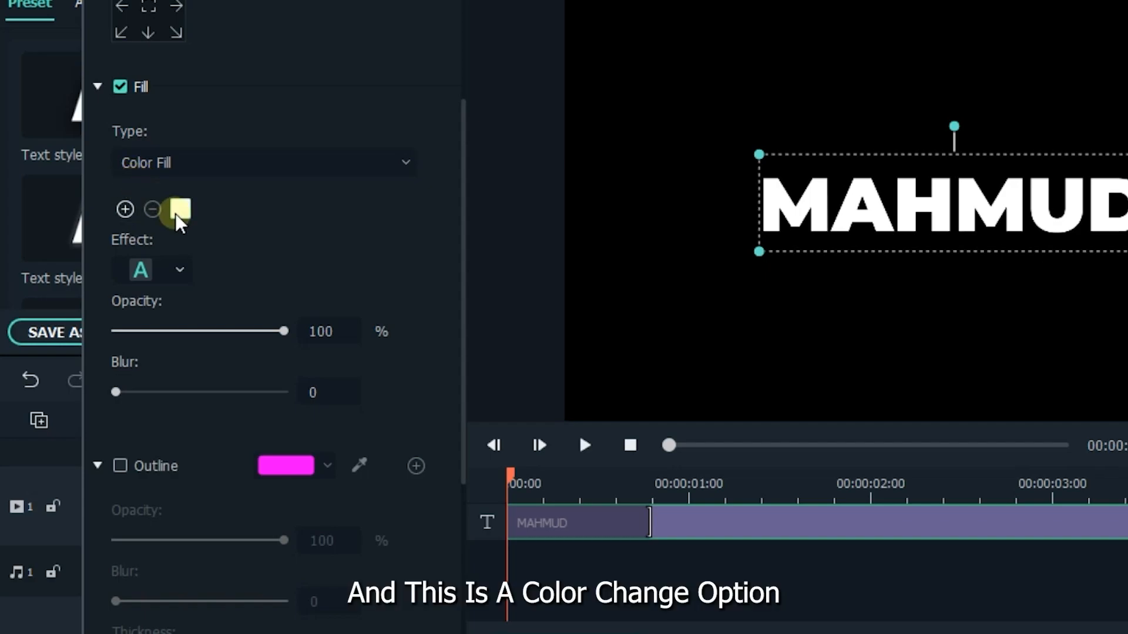
{"action": "left_click", "coordinate": [177, 209]}
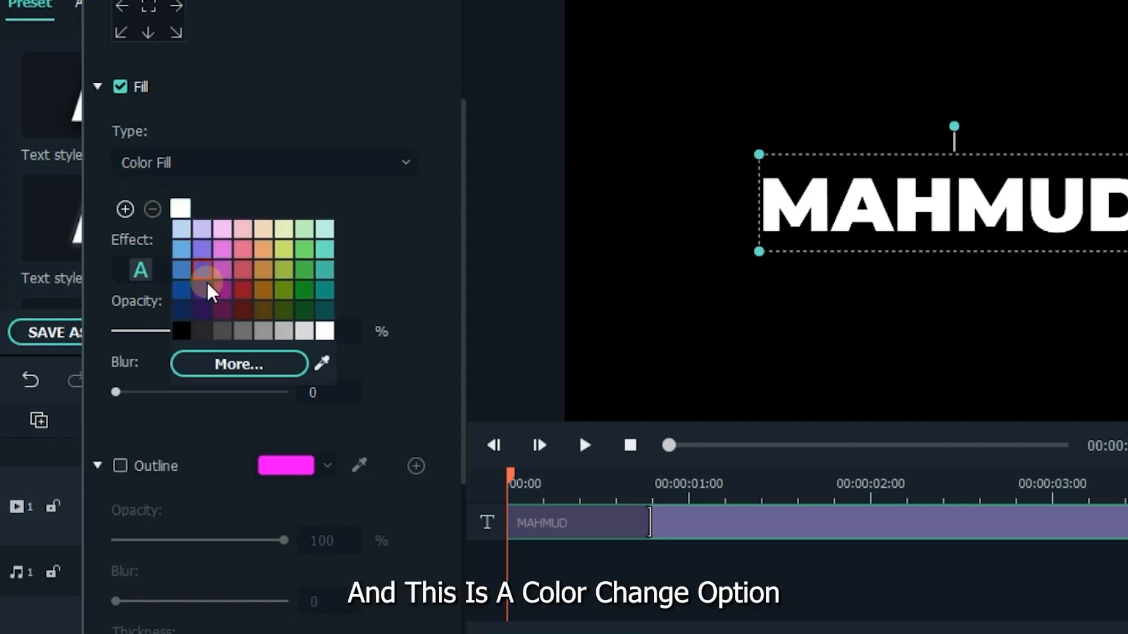
{"action": "left_click", "coordinate": [125, 209]}
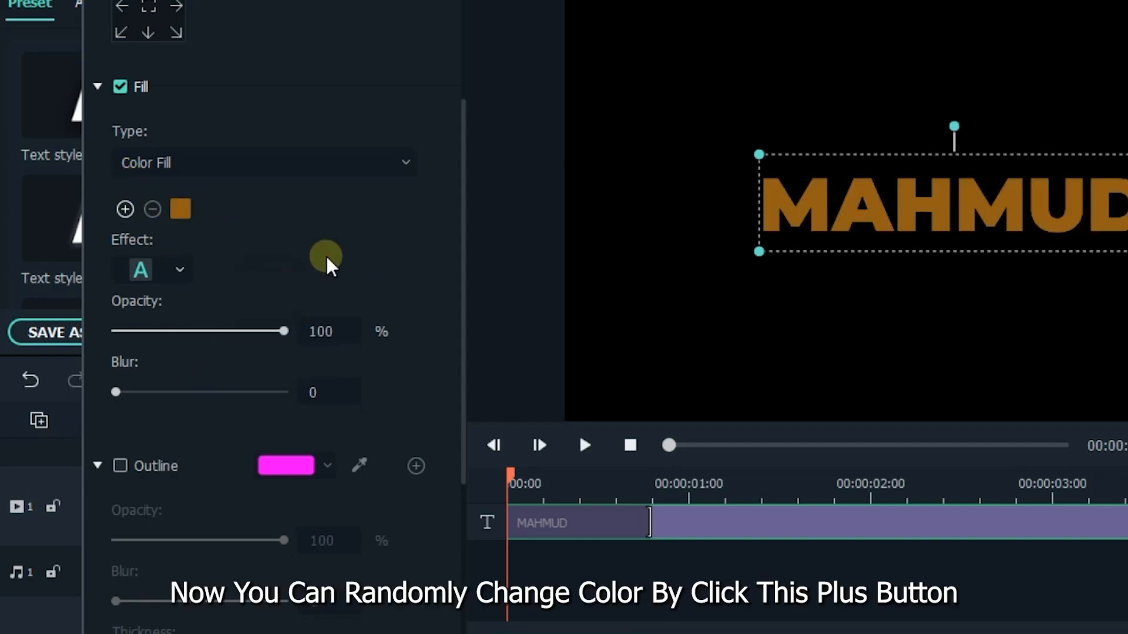
{"action": "left_click", "coordinate": [125, 209]}
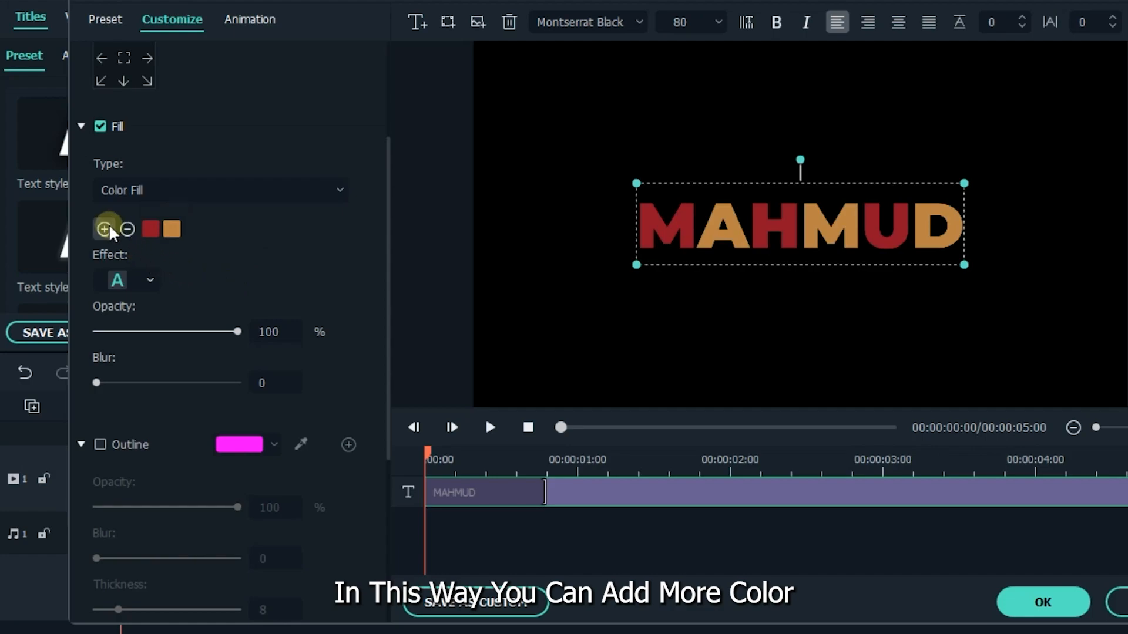
Add further fill colour slots with palette colours and remove the extra one.
{"action": "left_click", "coordinate": [105, 229]}
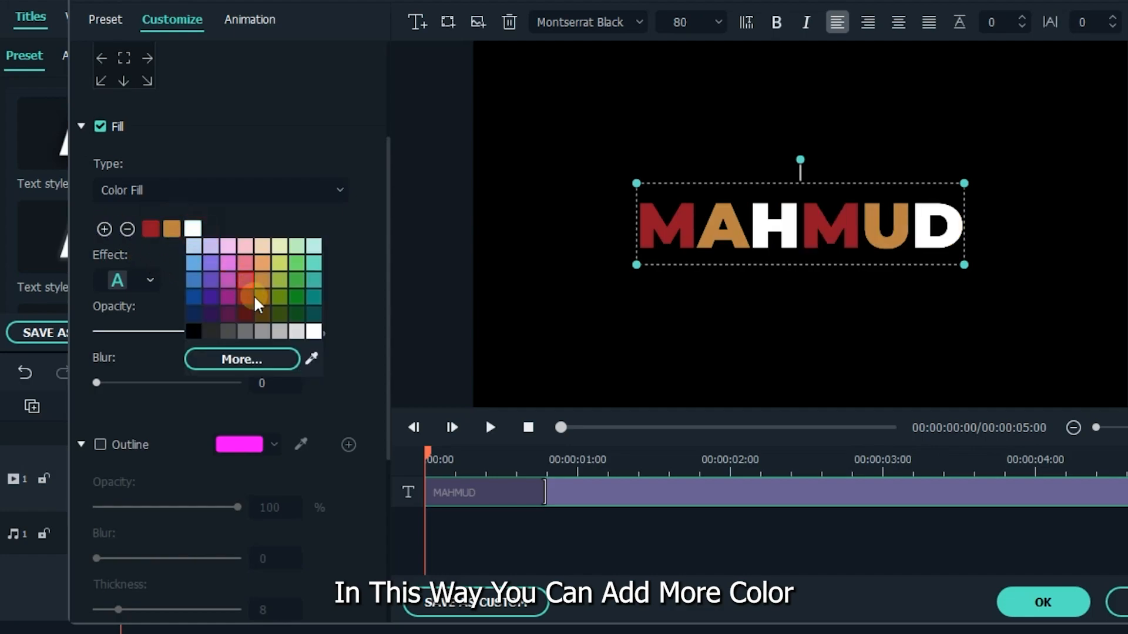
{"action": "left_click", "coordinate": [279, 282]}
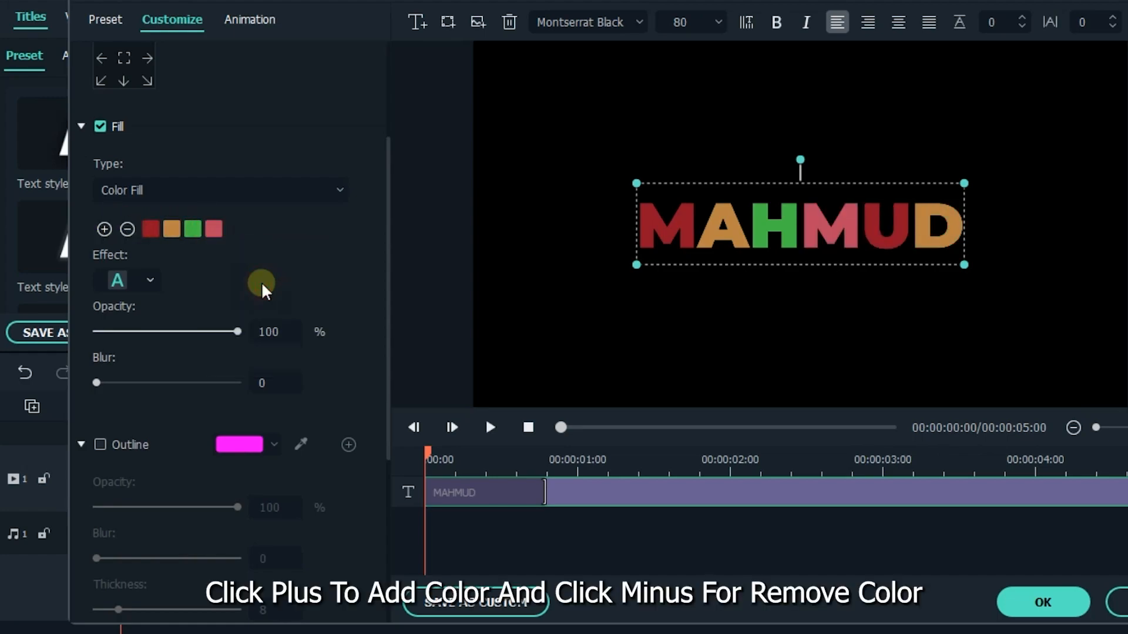
{"action": "left_click", "coordinate": [104, 228]}
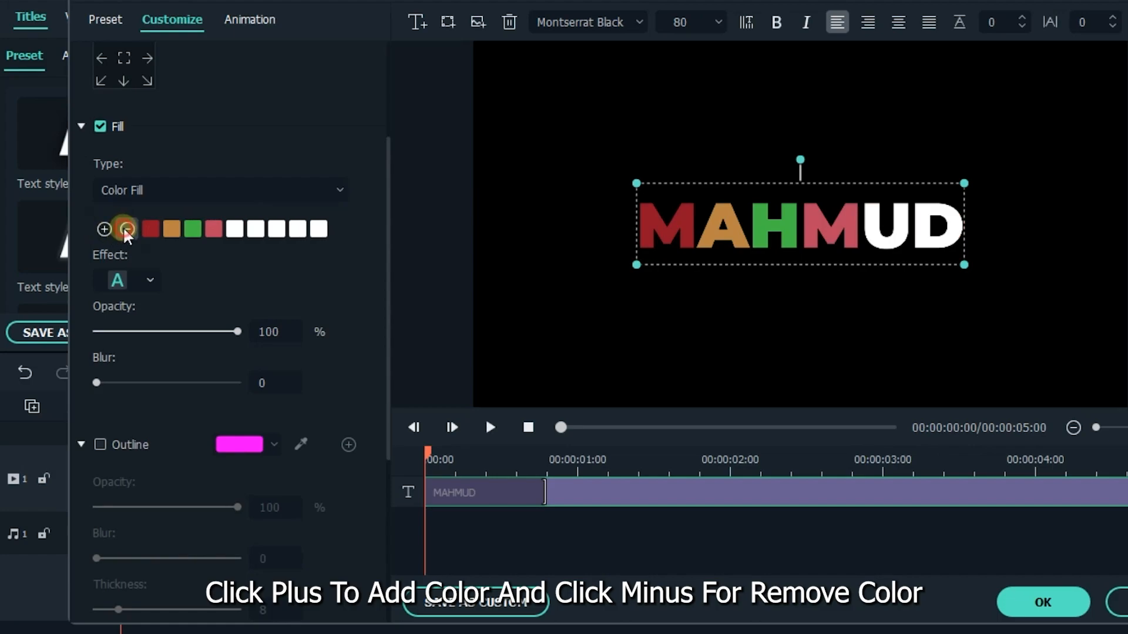
{"action": "left_click", "coordinate": [128, 229]}
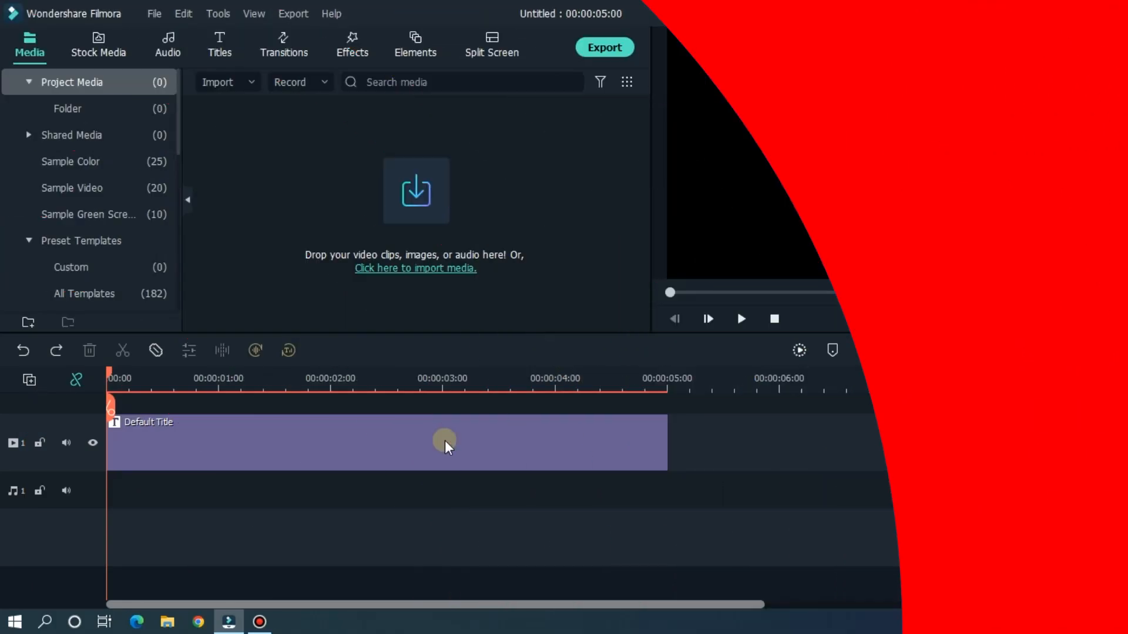
Reopen the white MAHMUD title clip in the Advanced Text Edit window.
{"action": "double_click", "coordinate": [387, 442]}
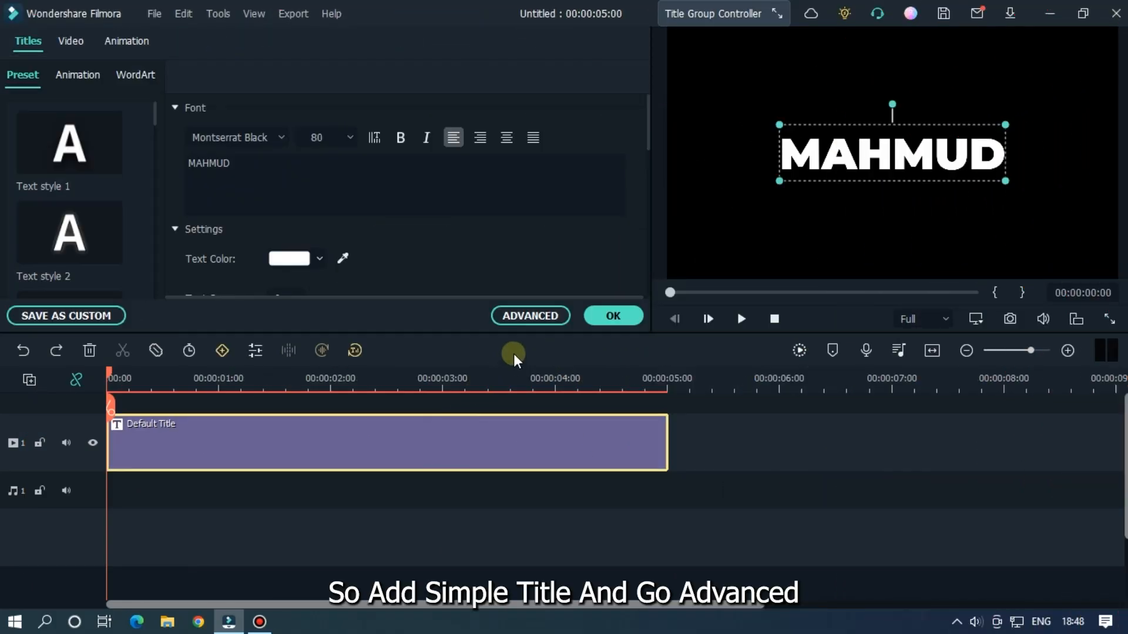
{"action": "left_click", "coordinate": [530, 316]}
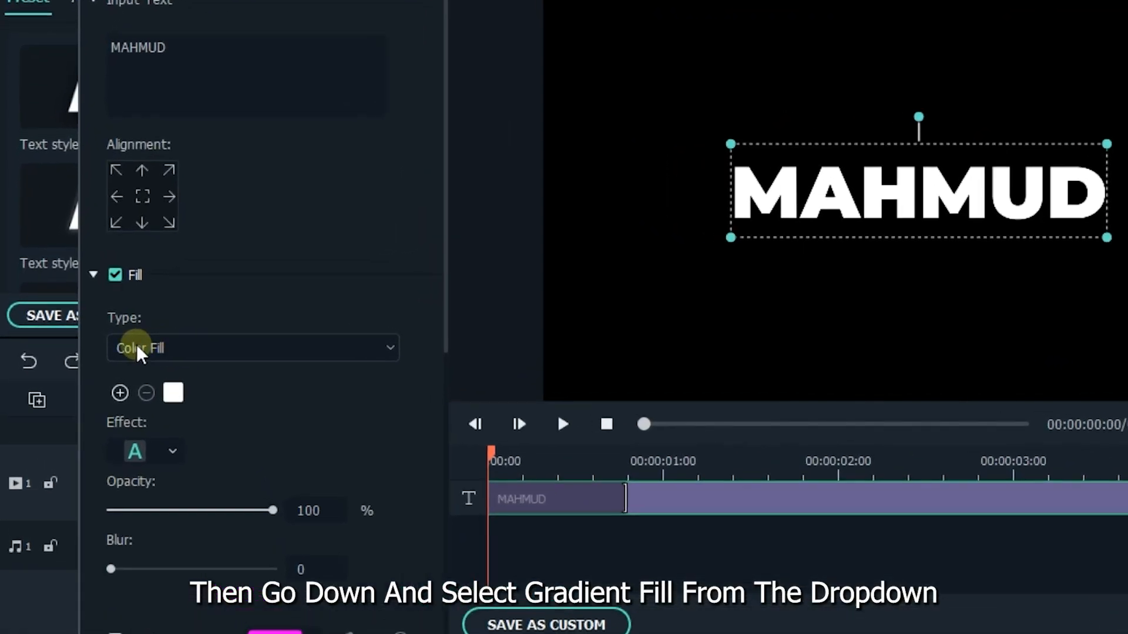
{"action": "mouse_move", "coordinate": [151, 358]}
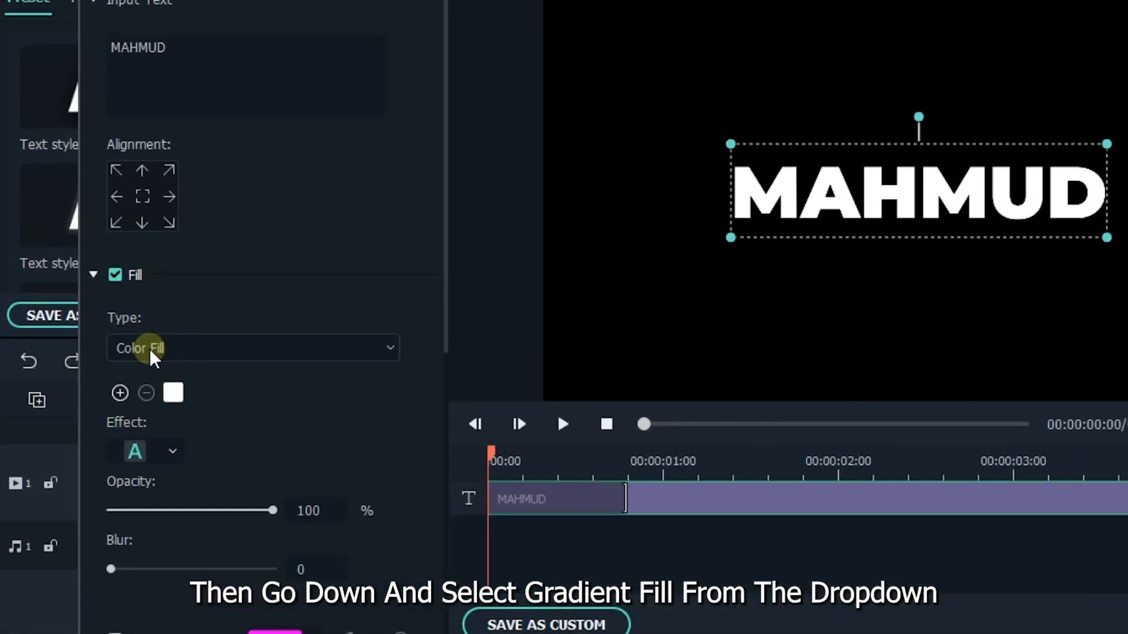
Change the fill type to Gradient Fill, shading white to black.
{"action": "left_click", "coordinate": [253, 349]}
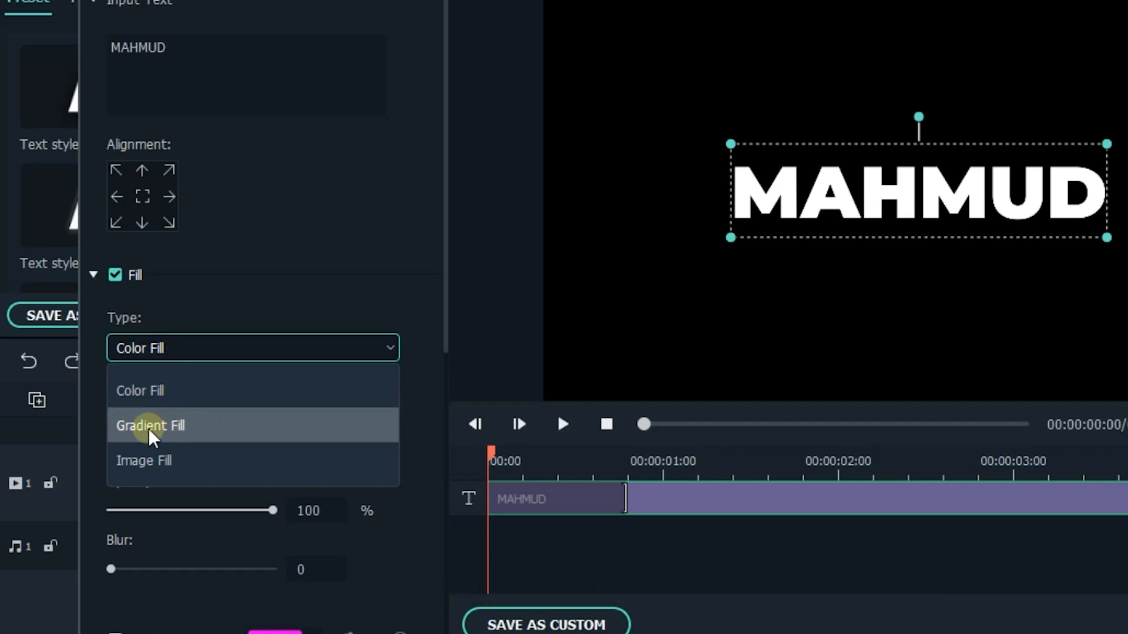
{"action": "left_click", "coordinate": [149, 425]}
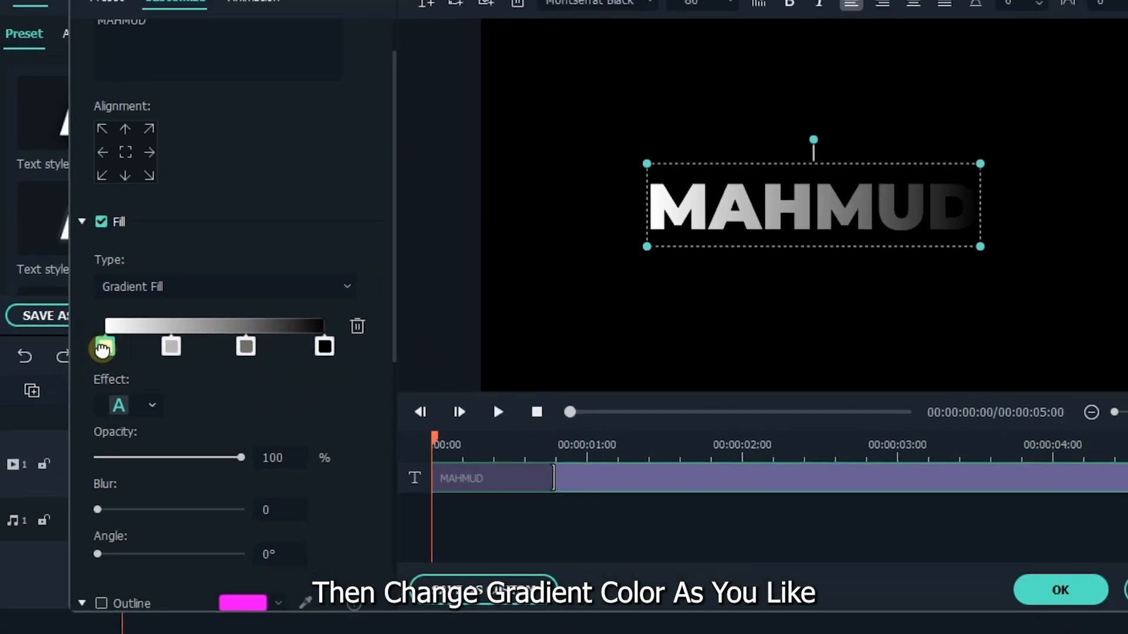
Colour the gradient stops lavender, custom pink via Select Color, orange and green, then confirm.
{"action": "left_click", "coordinate": [103, 346]}
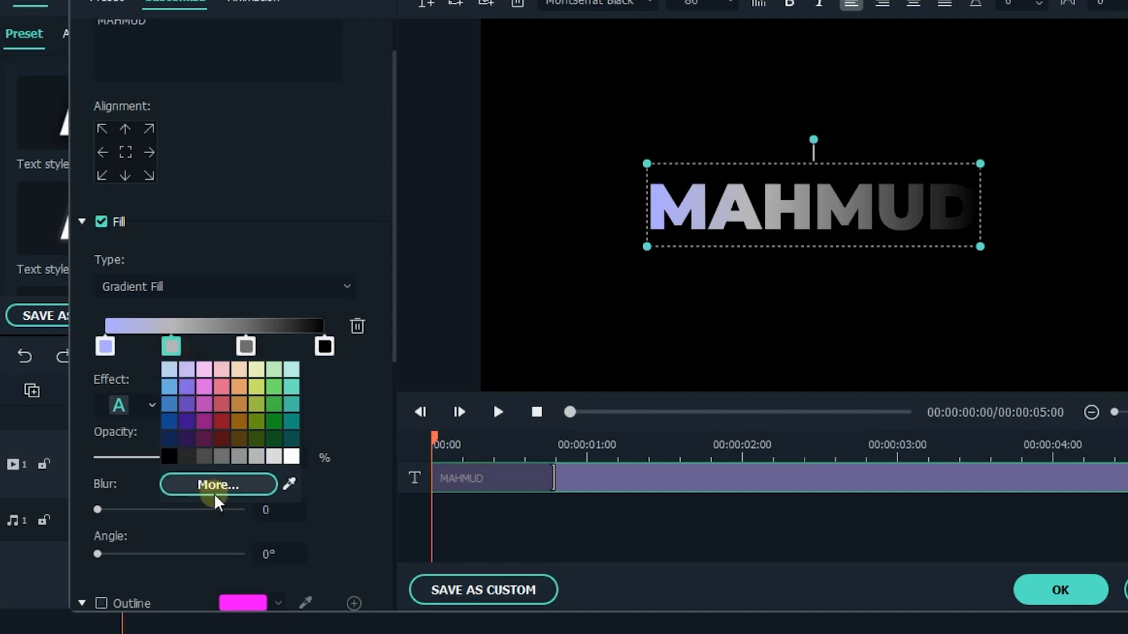
{"action": "left_click", "coordinate": [218, 484]}
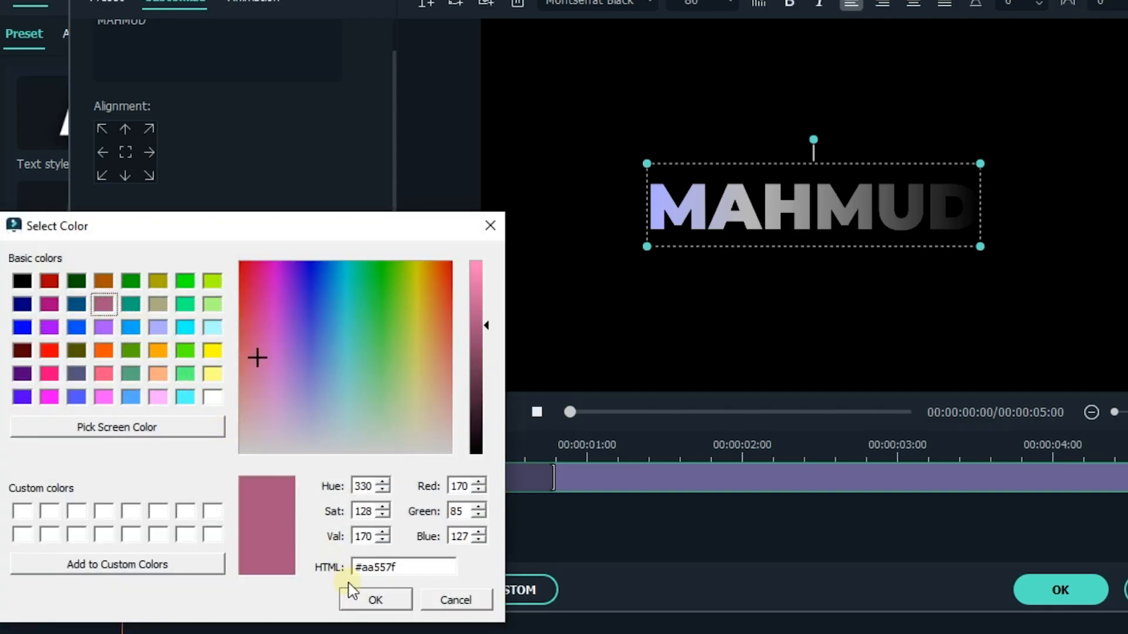
{"action": "left_click", "coordinate": [375, 600]}
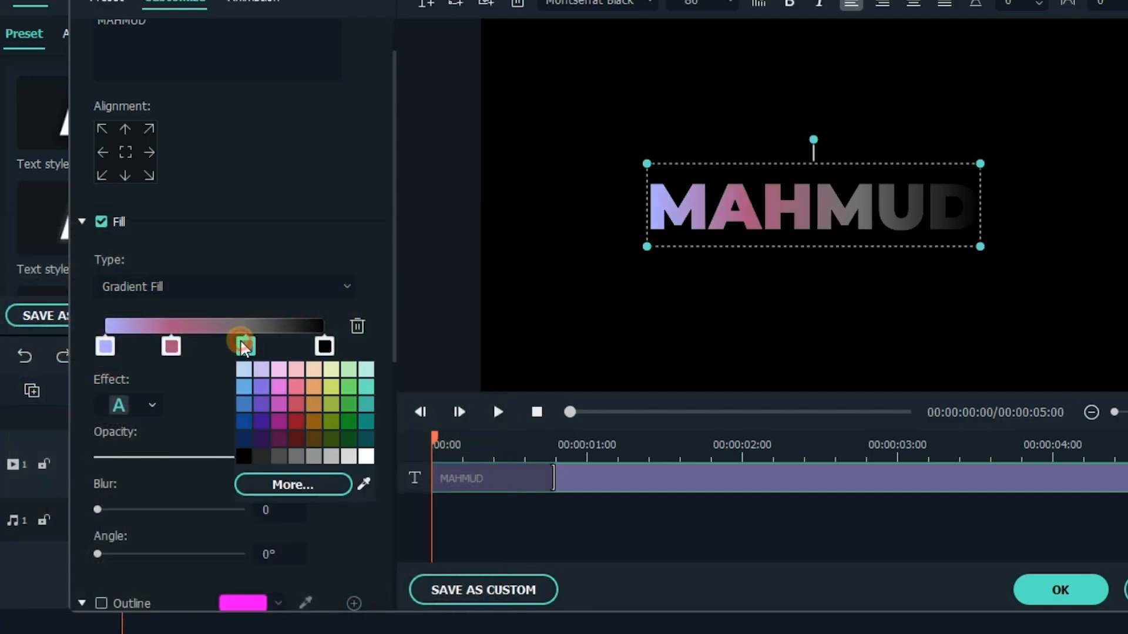
{"action": "left_click", "coordinate": [292, 484]}
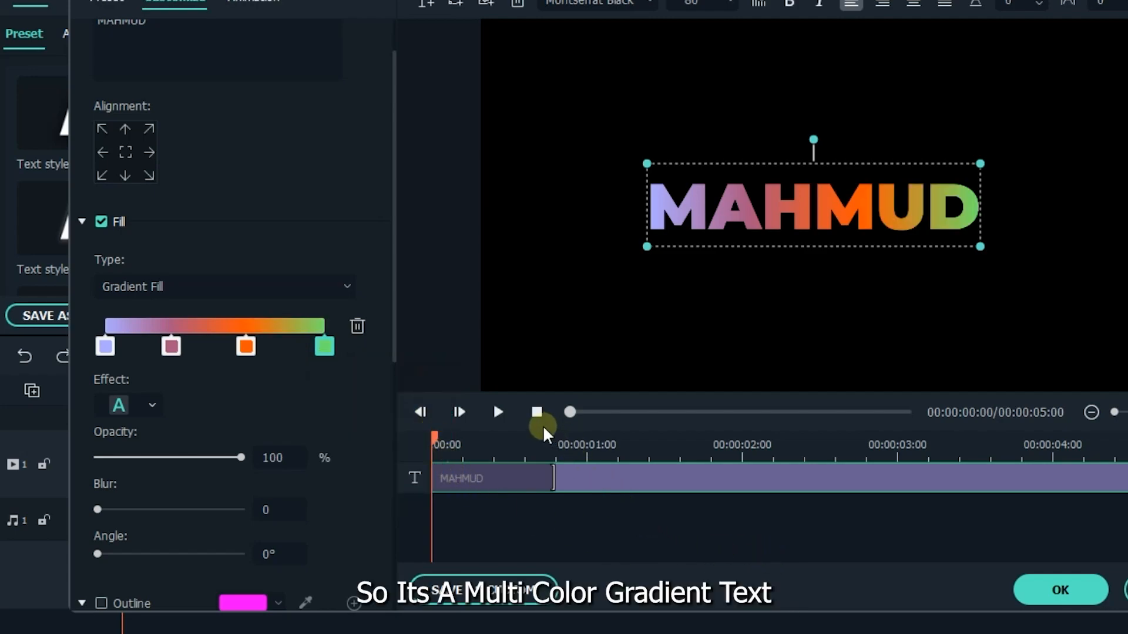
{"action": "left_click", "coordinate": [497, 413]}
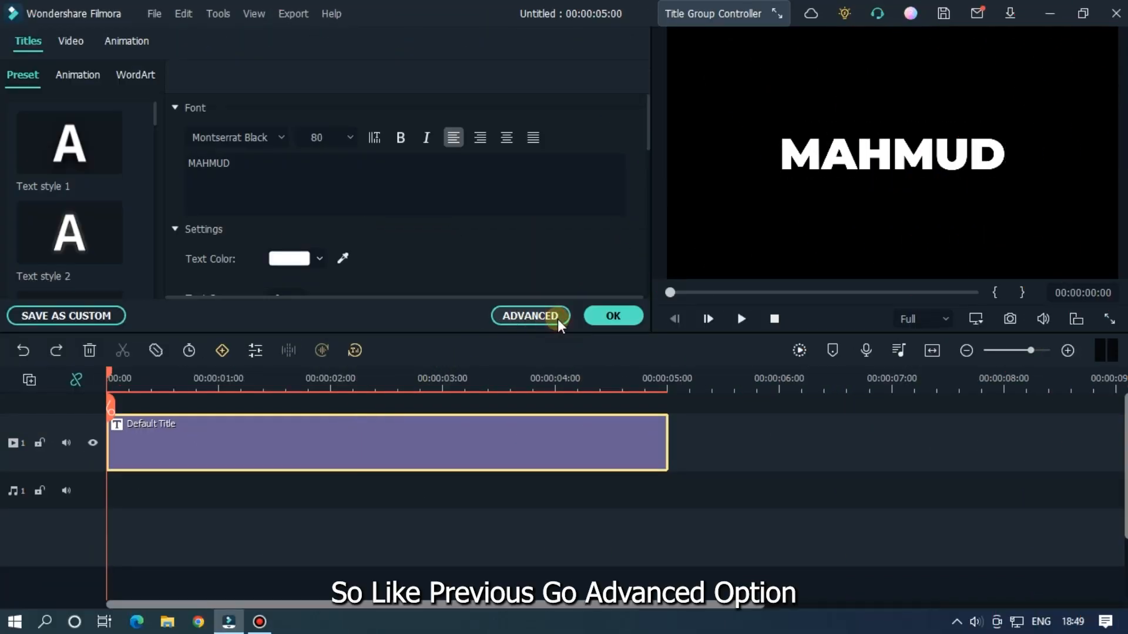
Bring the fresh white title into Advanced Text Edit with the fill Type list showing.
{"action": "left_click", "coordinate": [530, 316]}
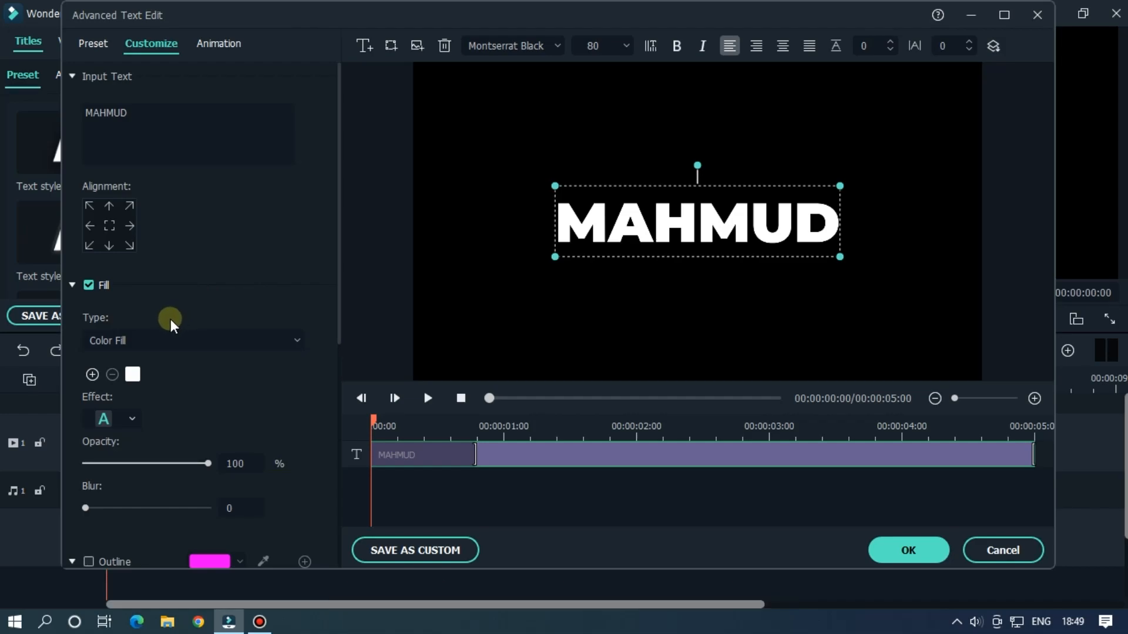
{"action": "left_click", "coordinate": [190, 341]}
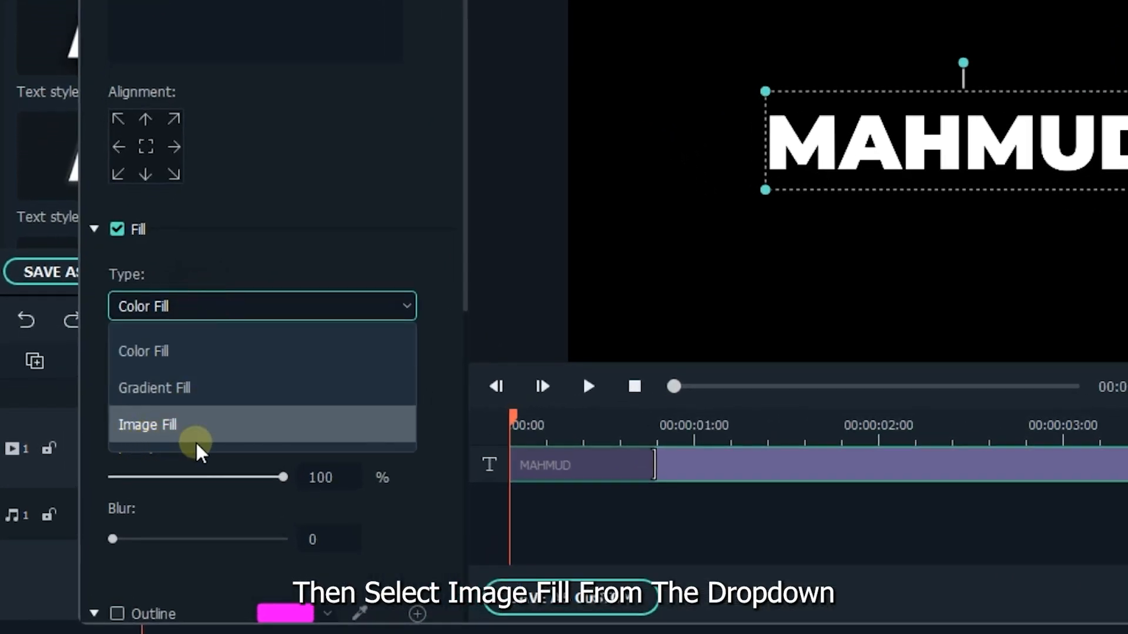
Switch the fill to Image Fill and start browsing for a custom image.
{"action": "left_click", "coordinate": [147, 424]}
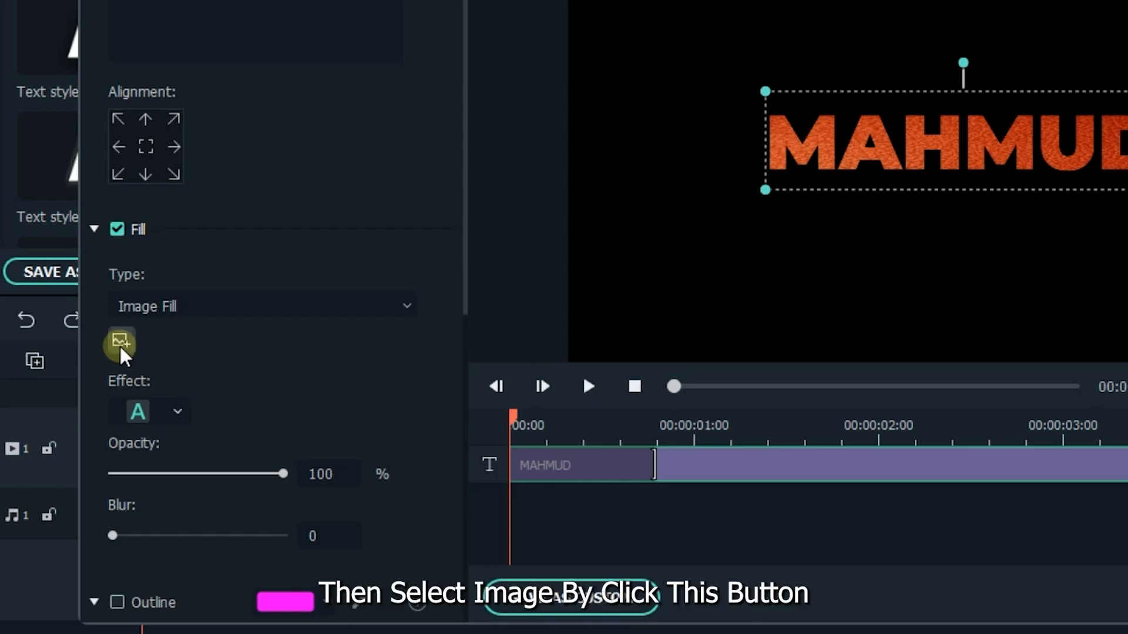
{"action": "left_click", "coordinate": [119, 341]}
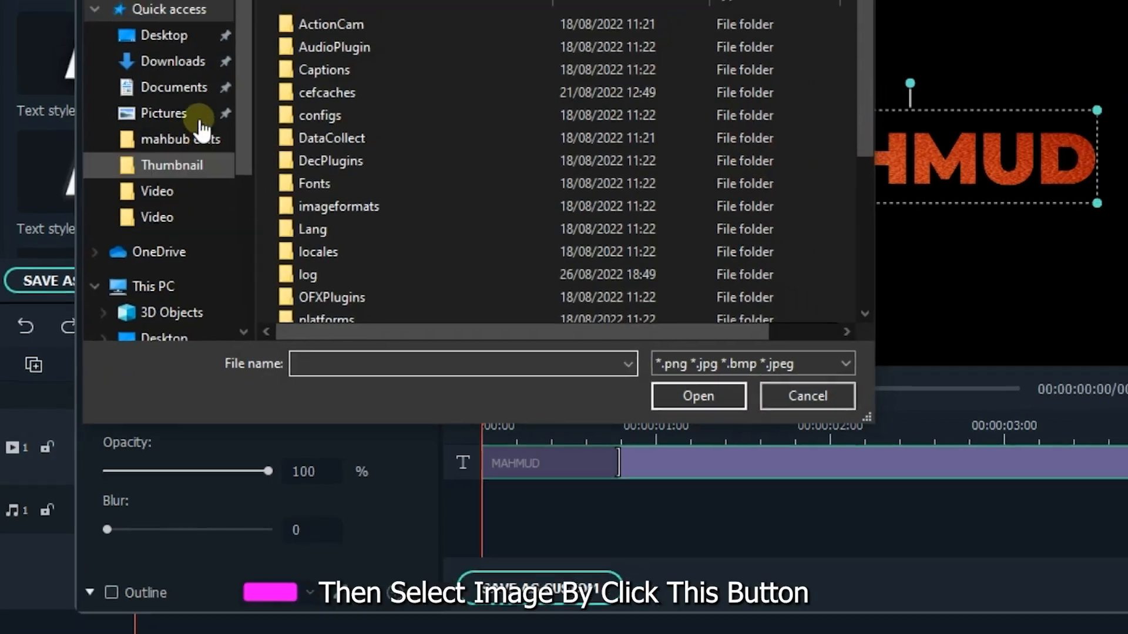